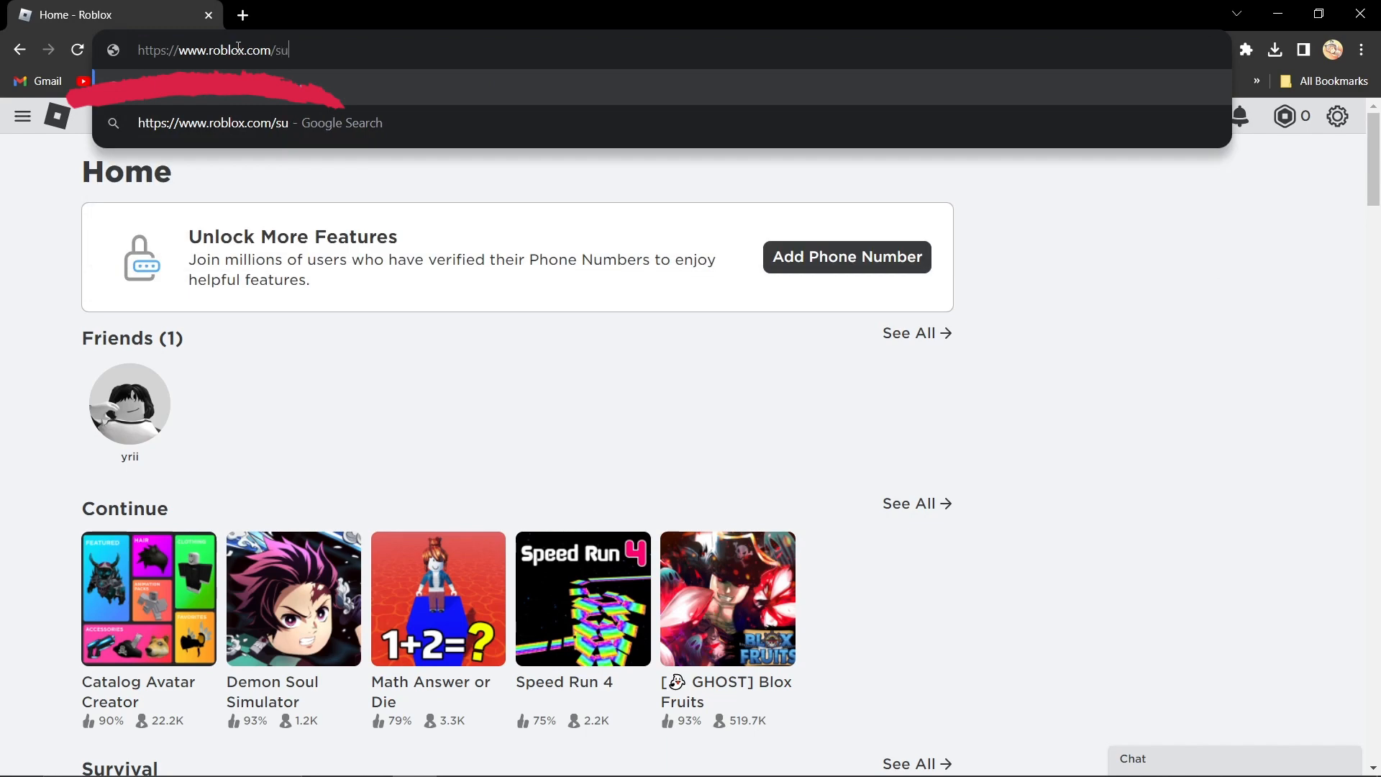
Step: Load roblox.com/support to reach the support Contact Us form
key("Return")
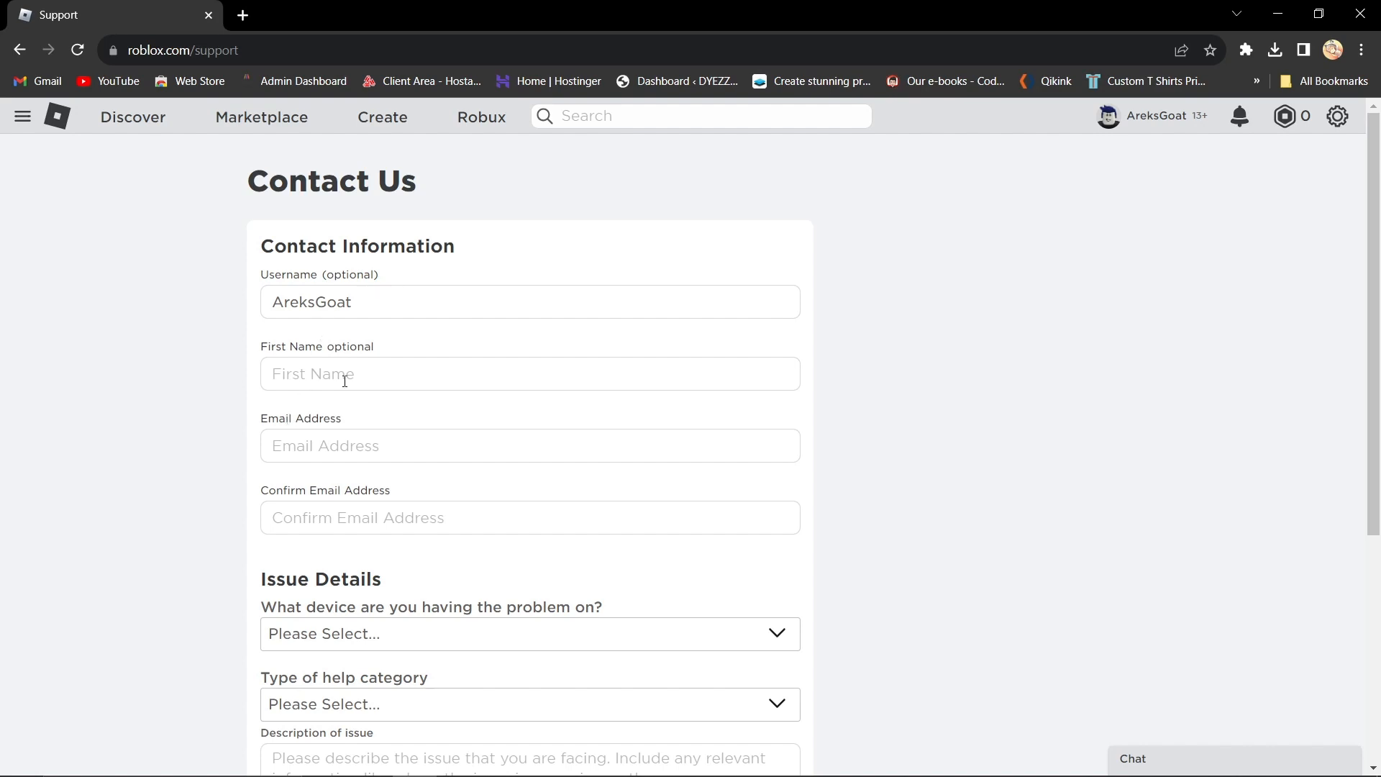
mouse_move(316, 508)
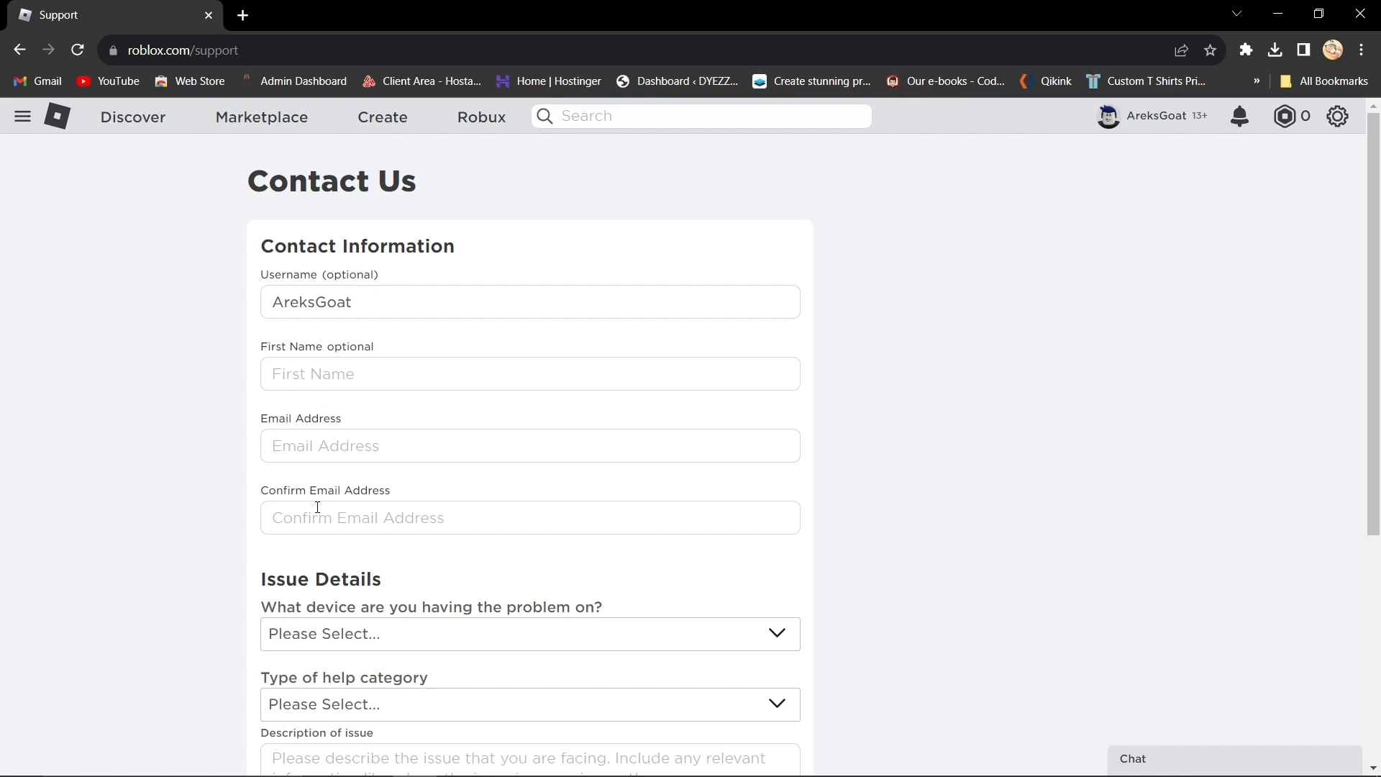
scroll("down", 3)
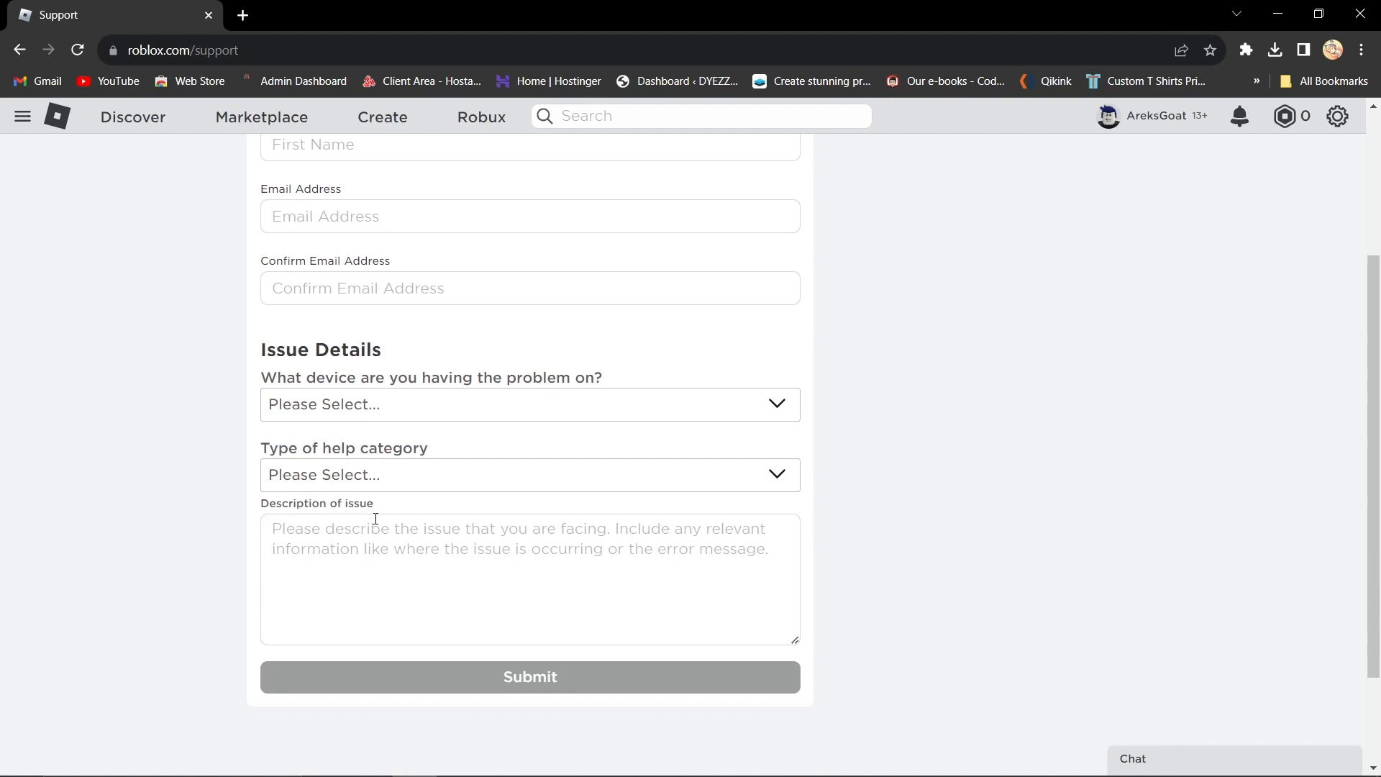
left_click(529, 405)
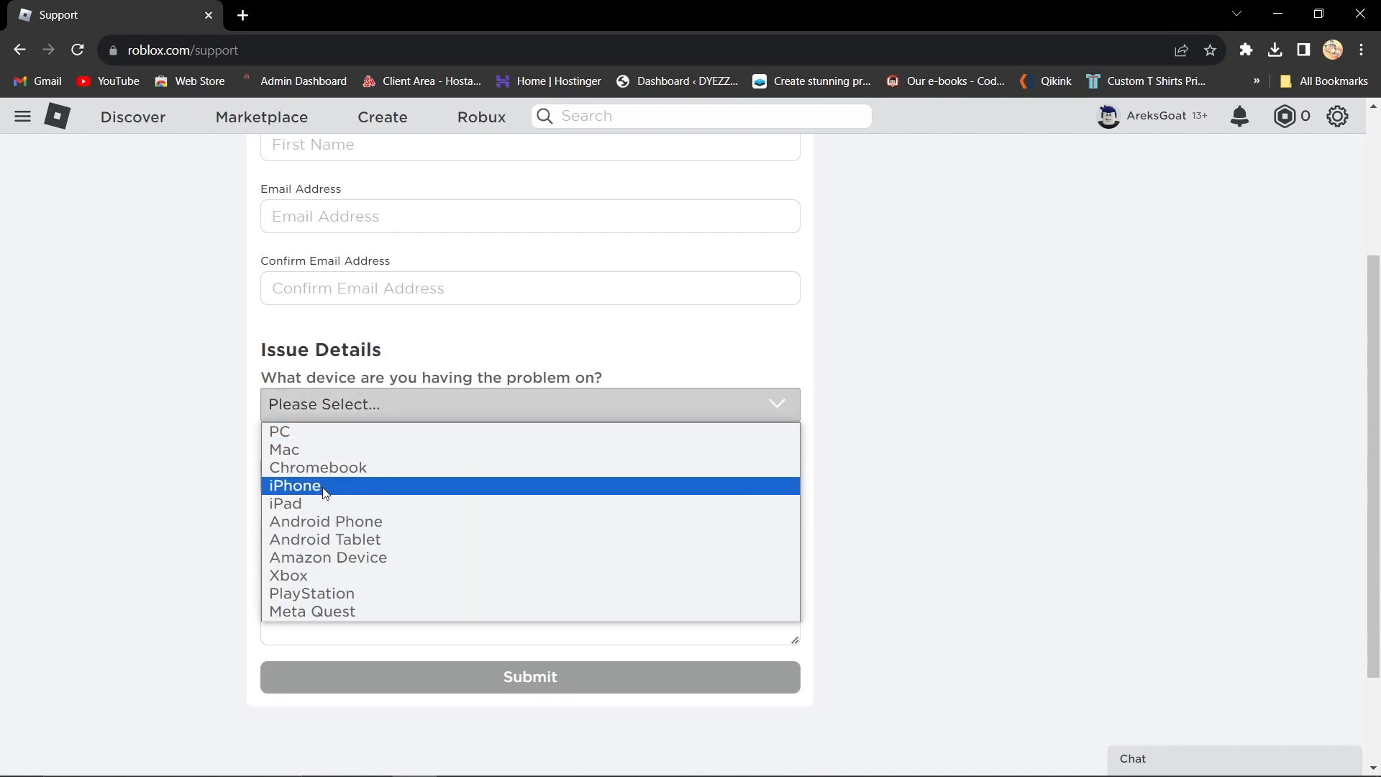
mouse_move(353, 485)
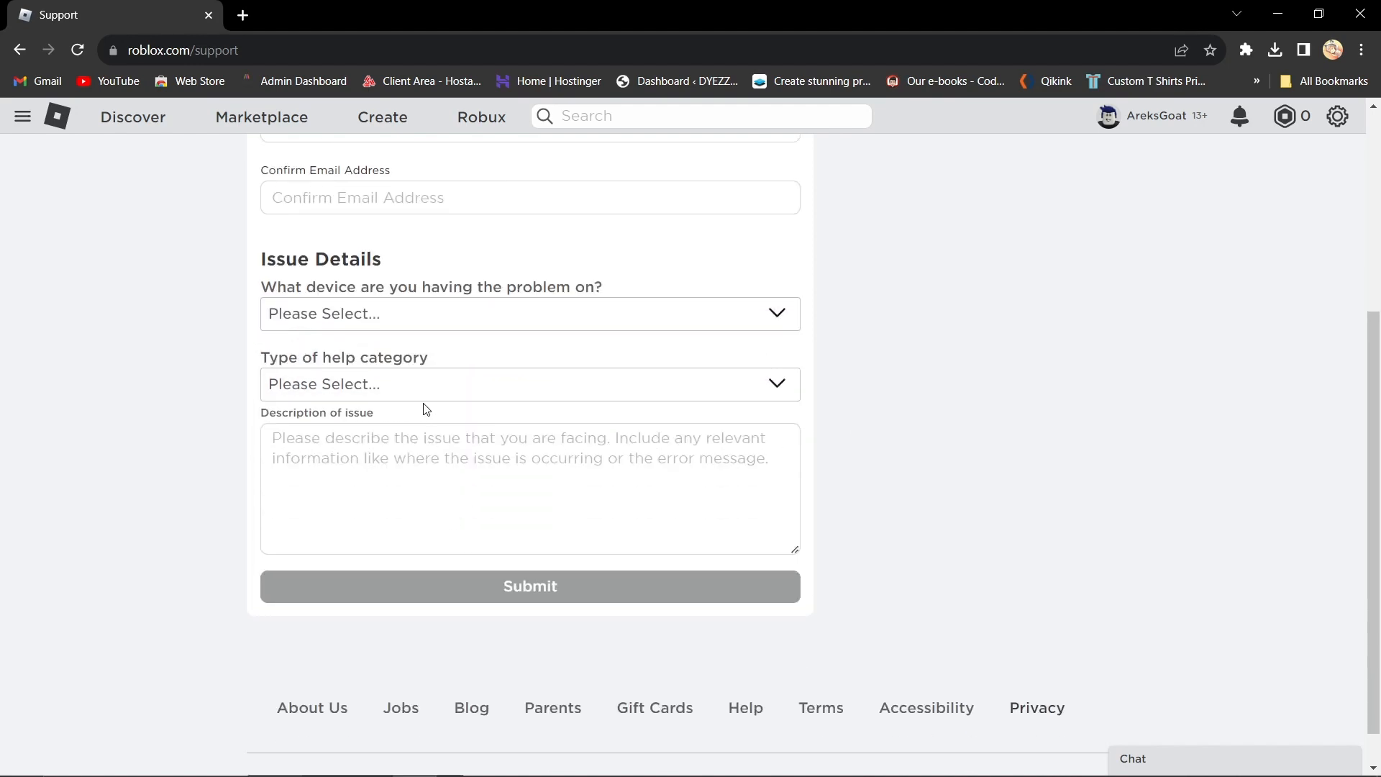
Step: Choose Moderation as the help category and Appeal Account as the topic
left_click(530, 383)
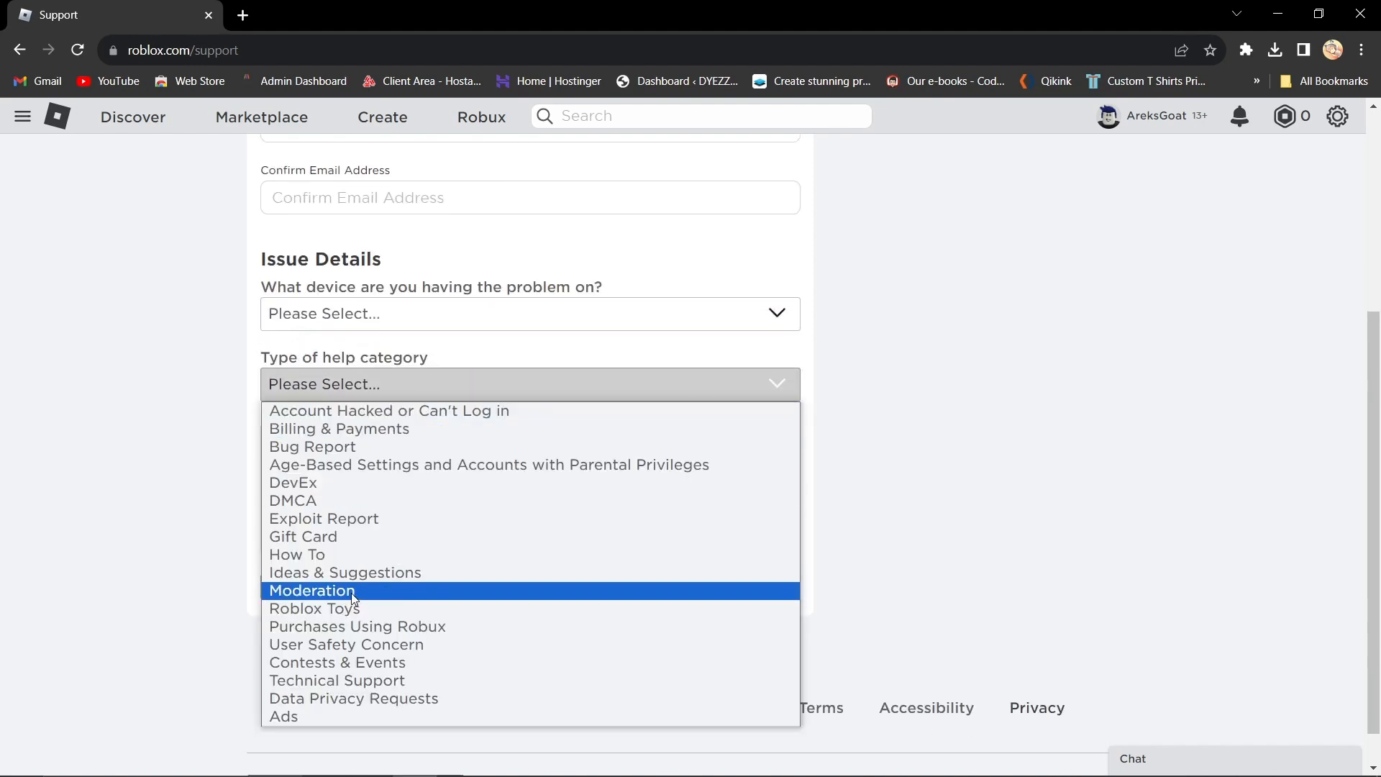
left_click(310, 590)
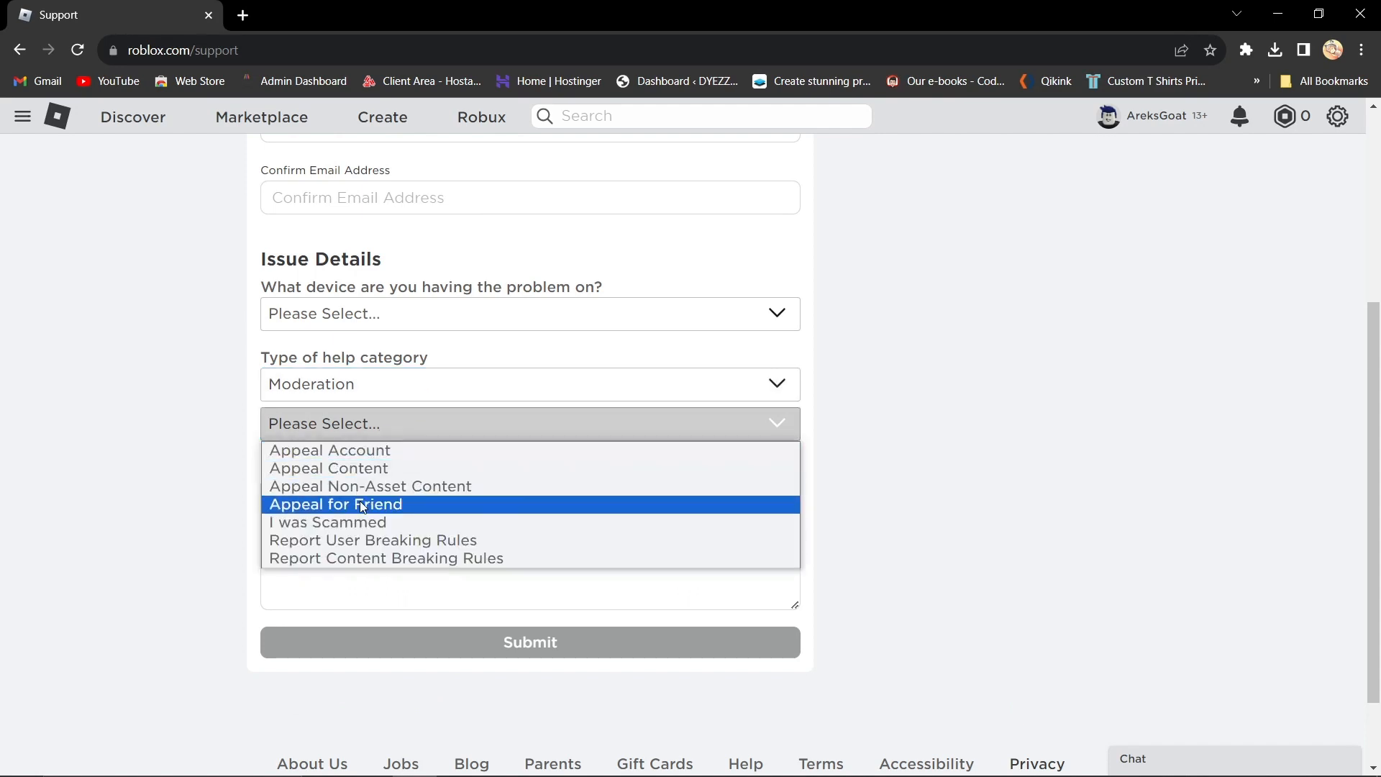
left_click(329, 450)
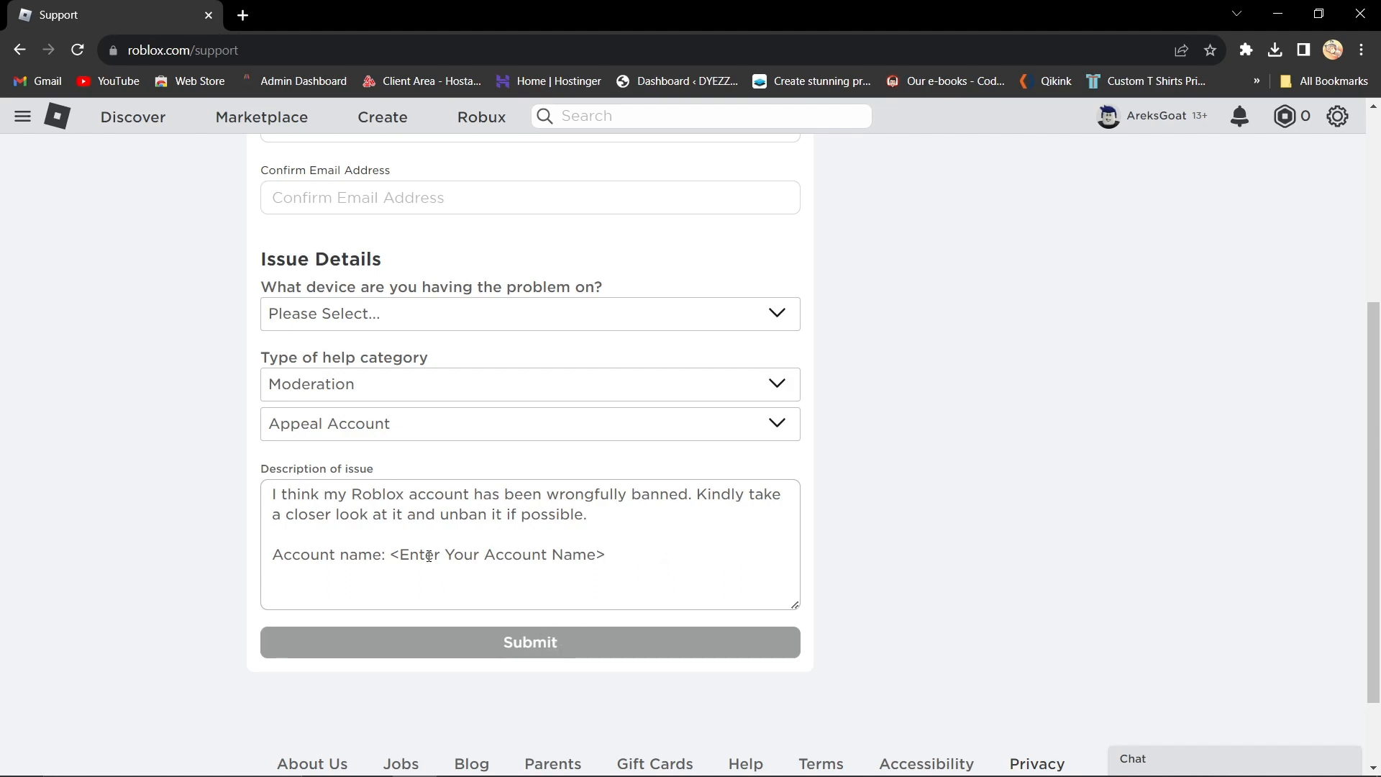
Step: Place the cursor at the end of the account name line in the ban-appeal description
left_click(607, 554)
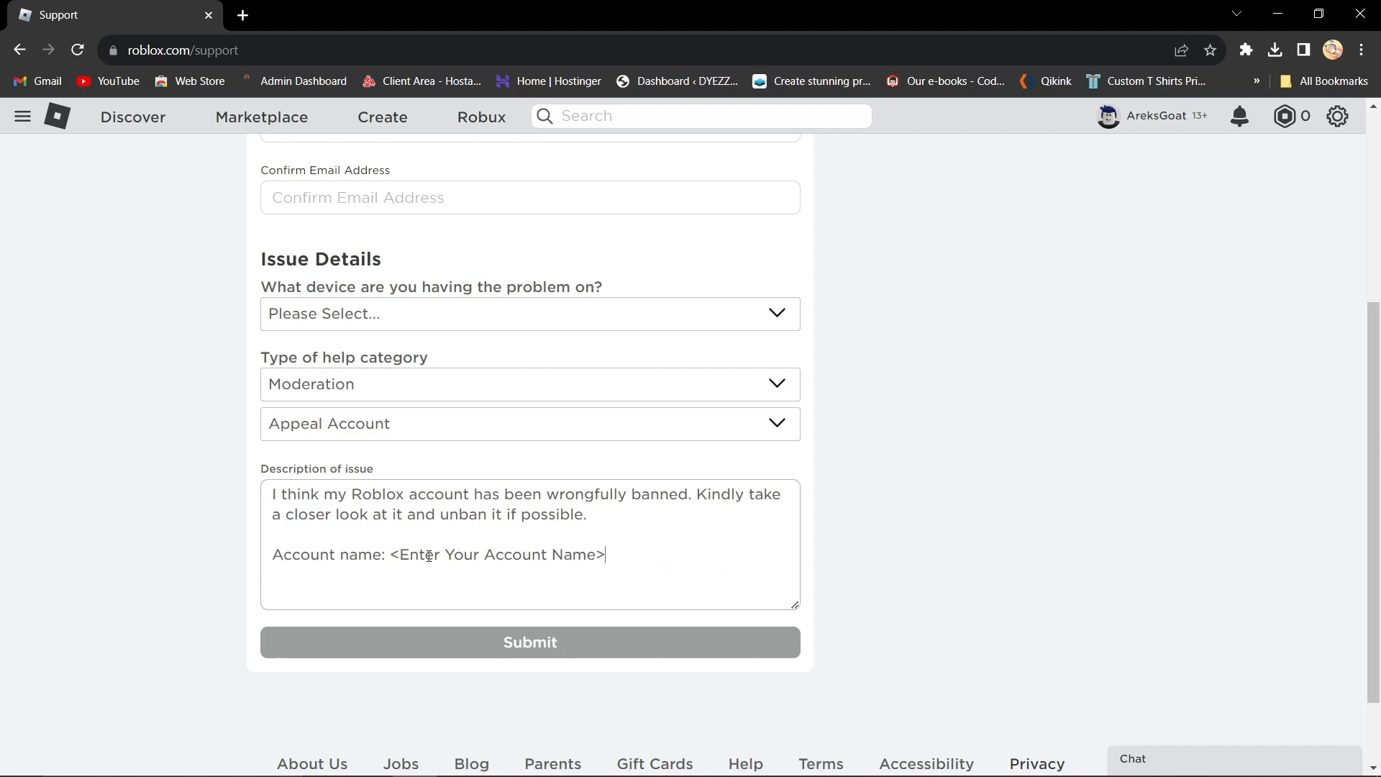